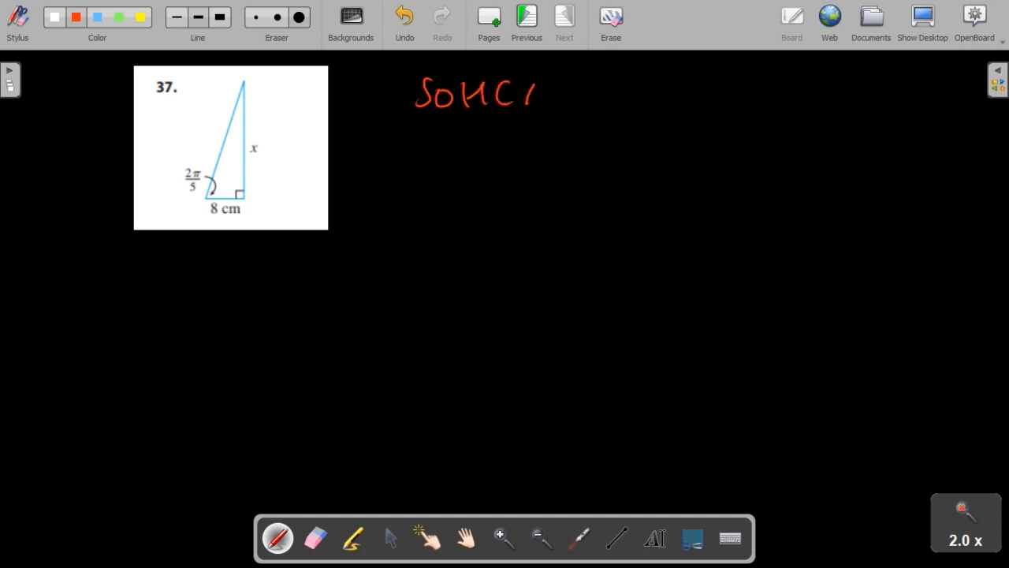
- Handwrite the mnemonic SOHCAHTOA in red beside the problem 37 triangle
drag(544, 90, 631, 90)
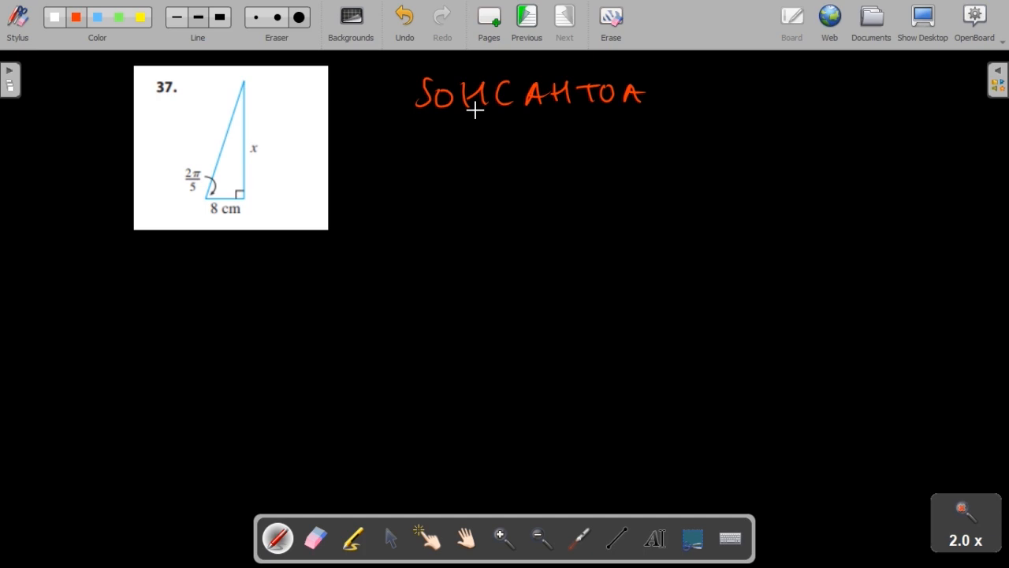
mouse_move(504, 114)
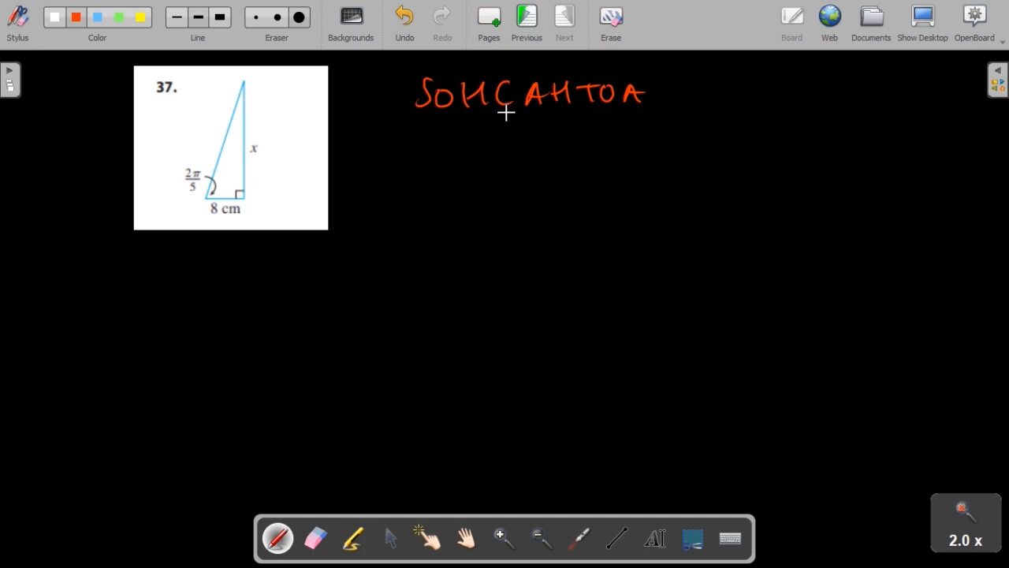
mouse_move(591, 120)
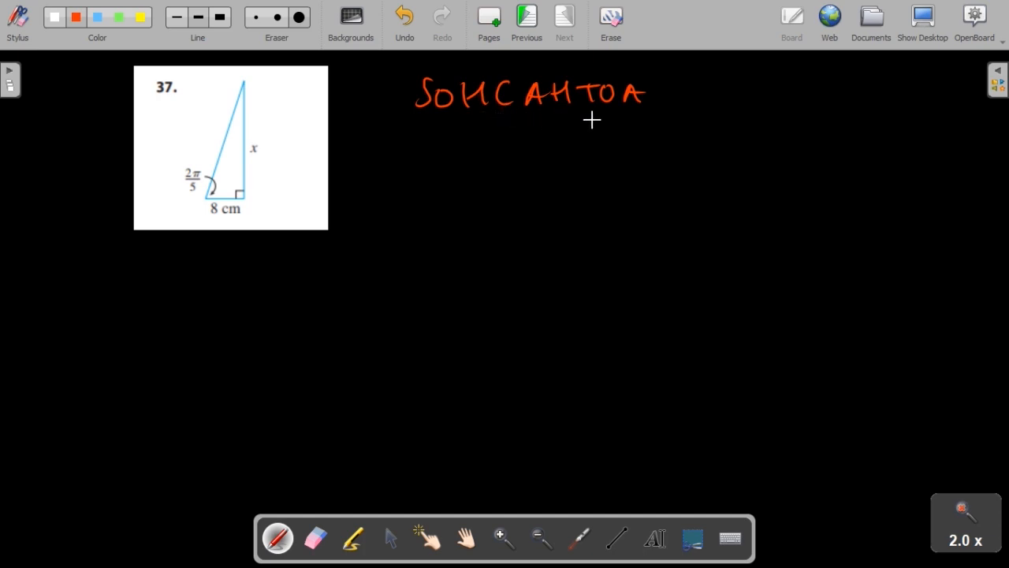
mouse_move(612, 120)
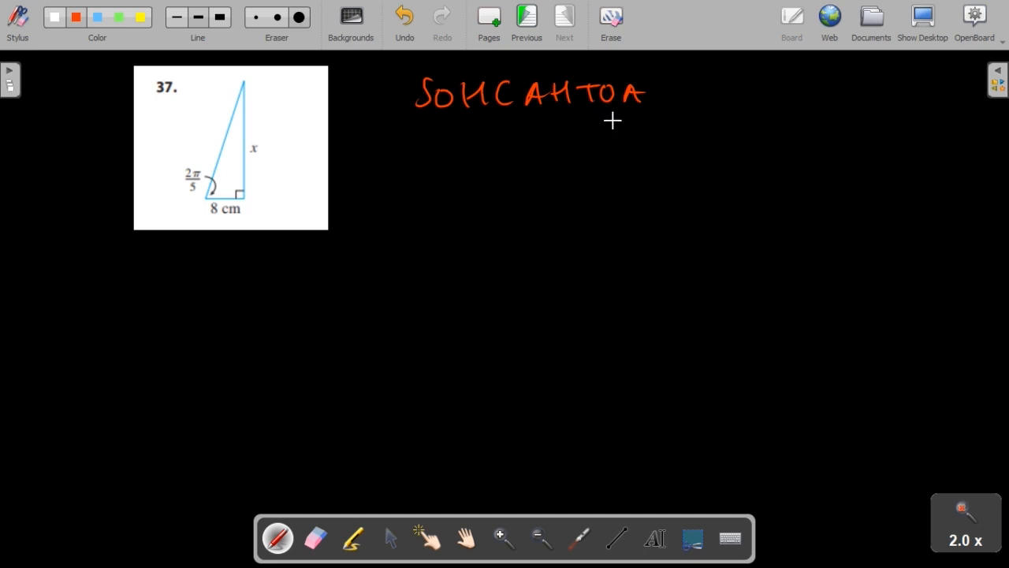
mouse_move(193, 200)
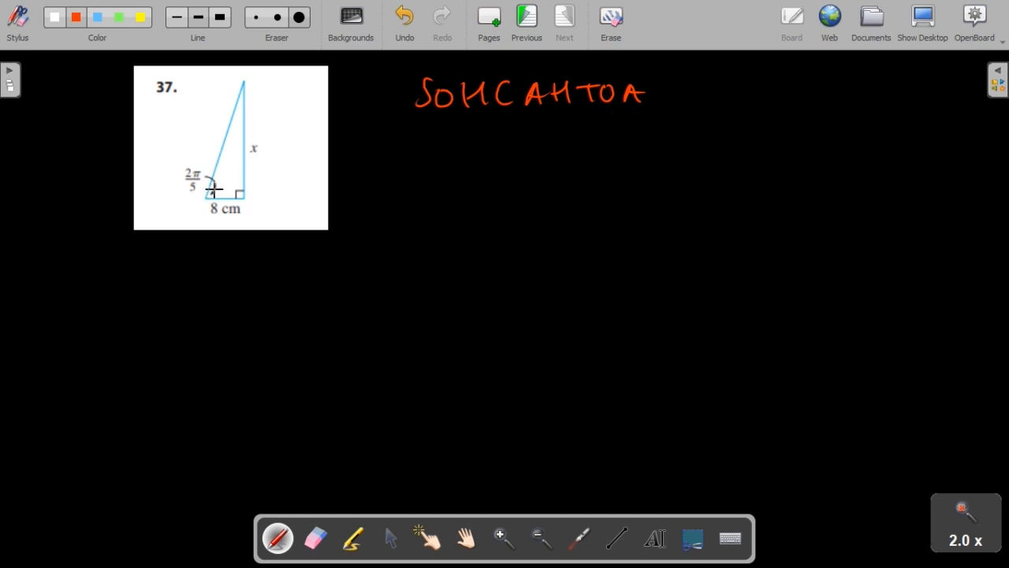
- Draw an arrow from the angle, circle the 8 cm label, and underline TOA
drag(211, 188, 237, 171)
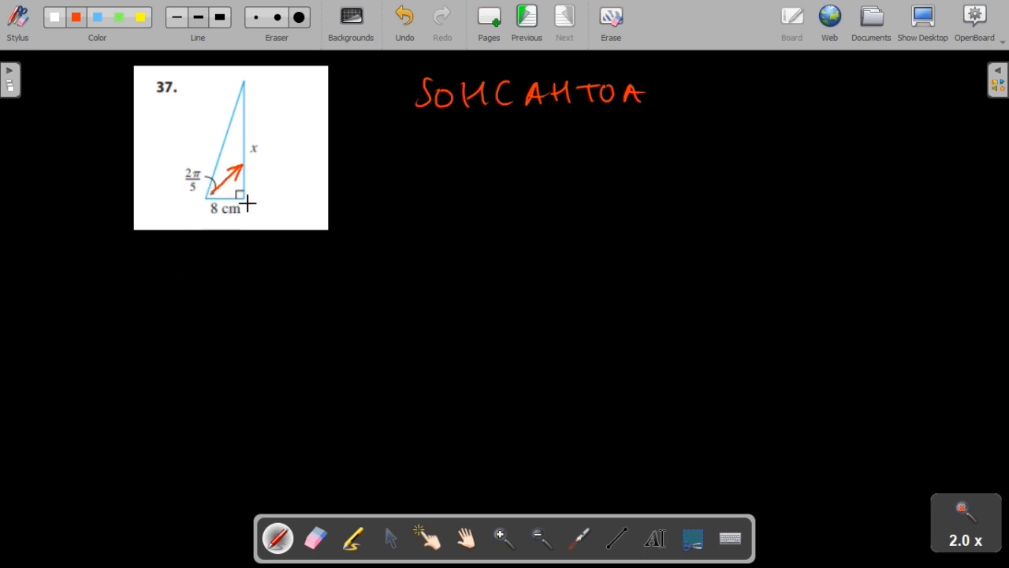
drag(205, 209, 256, 208)
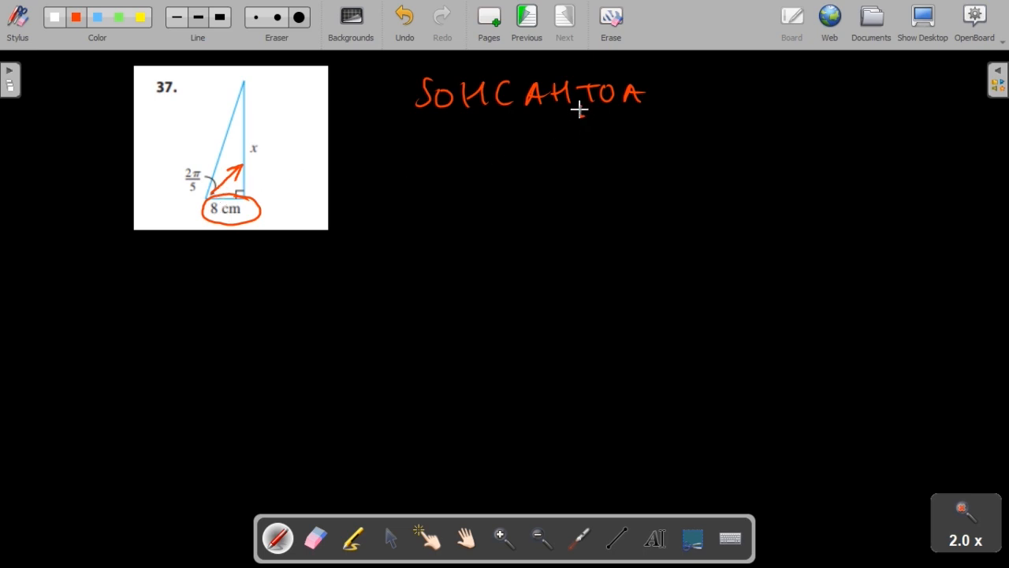
drag(577, 117, 652, 115)
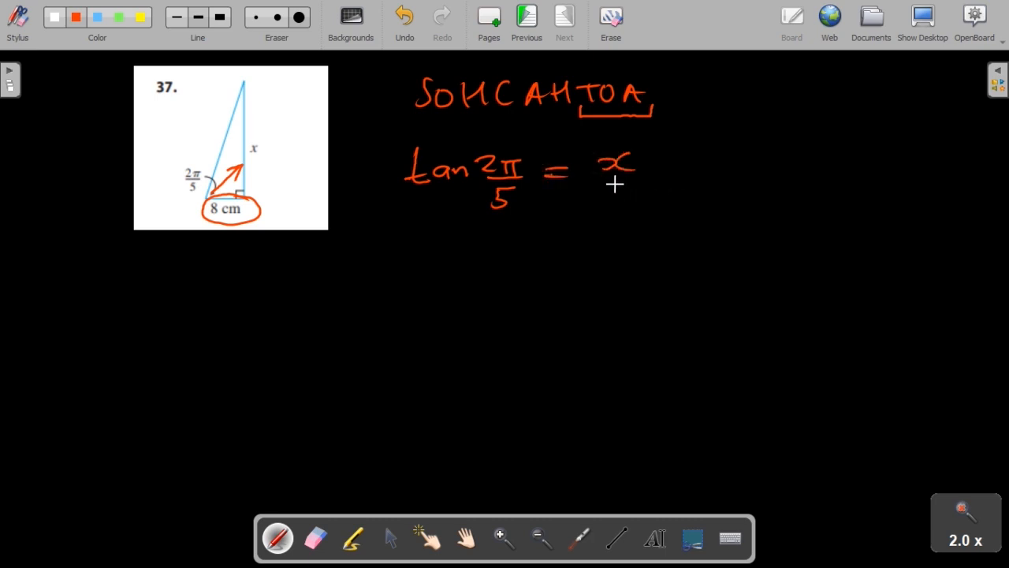
- Handwrite tan 2π/5 = x/8, then rearrange beneath it to x = 8 tan 2π/5
drag(599, 179, 631, 208)
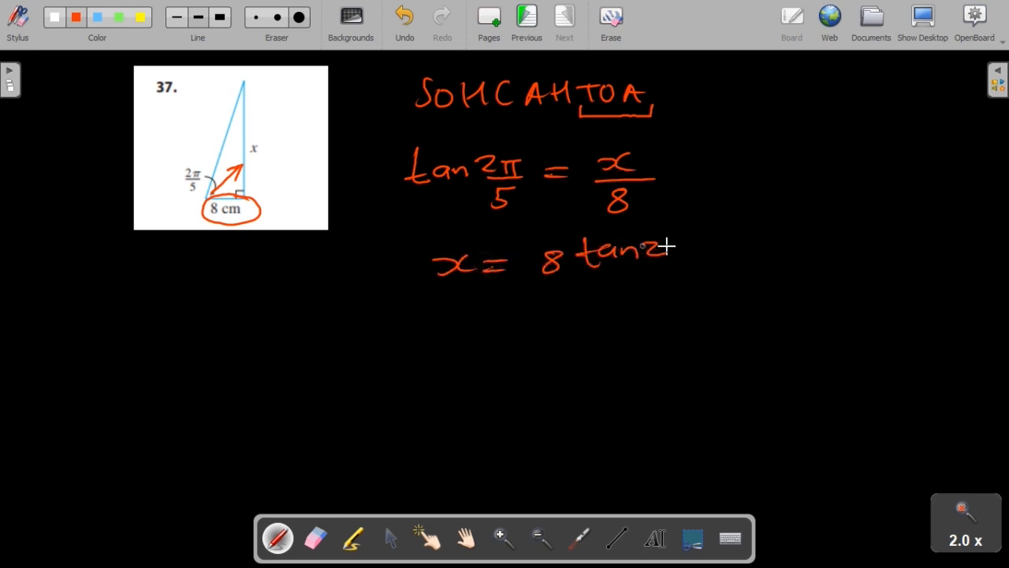
drag(671, 245, 670, 284)
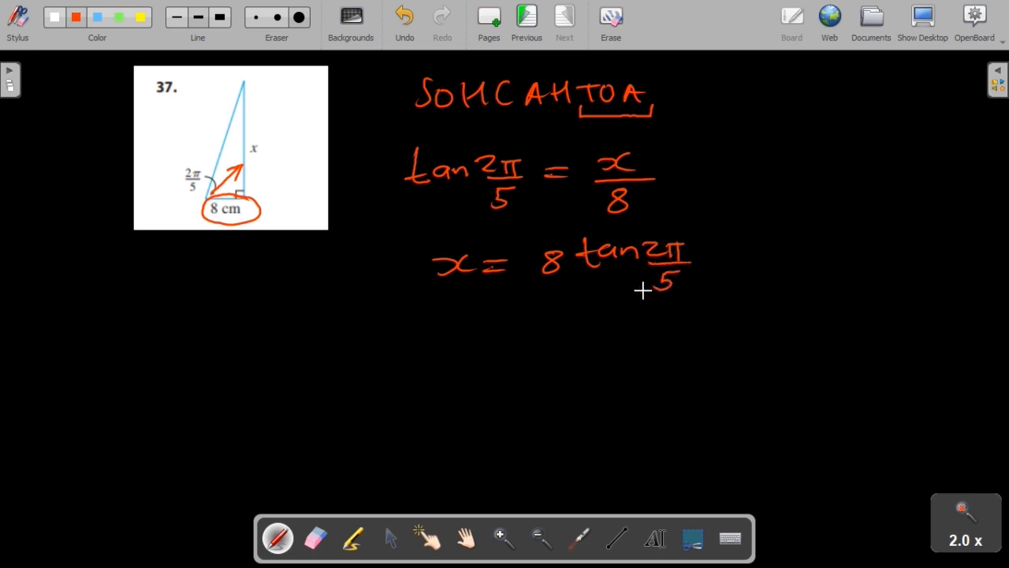
mouse_move(480, 362)
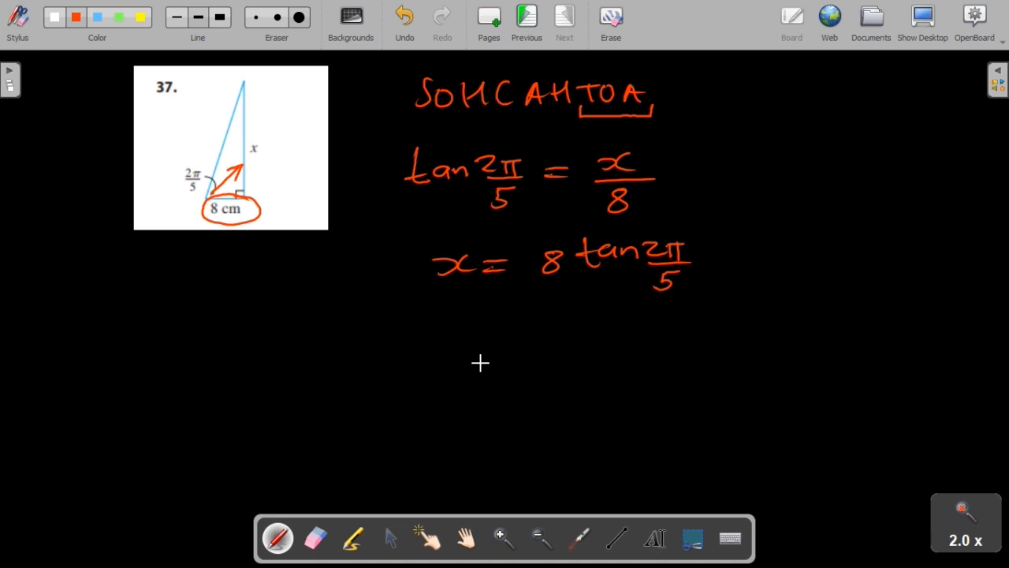
- Write the final answer line x = 24.6214 beneath the previous equation
drag(445, 316, 465, 335)
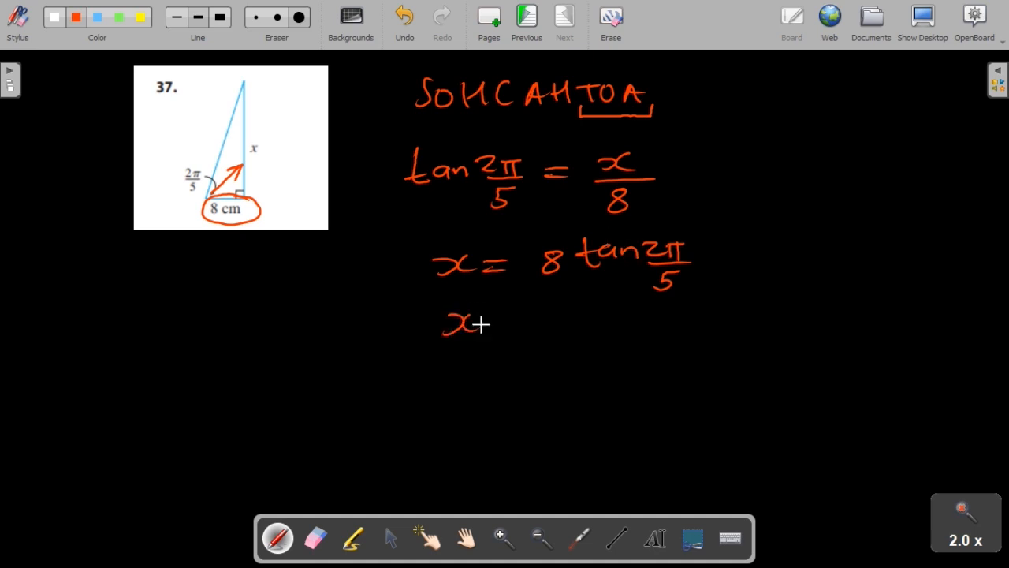
drag(489, 324, 584, 324)
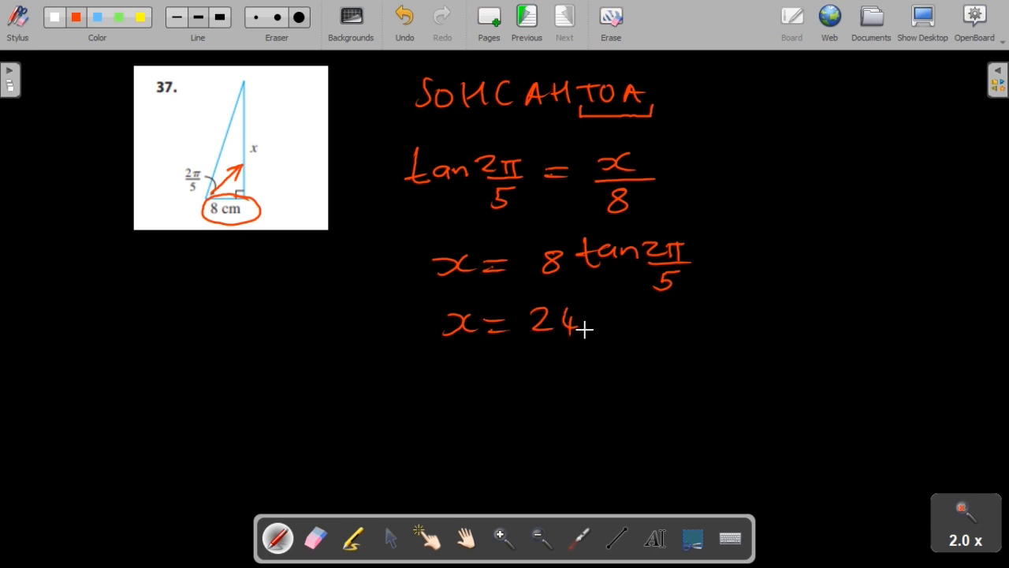
drag(587, 323, 670, 323)
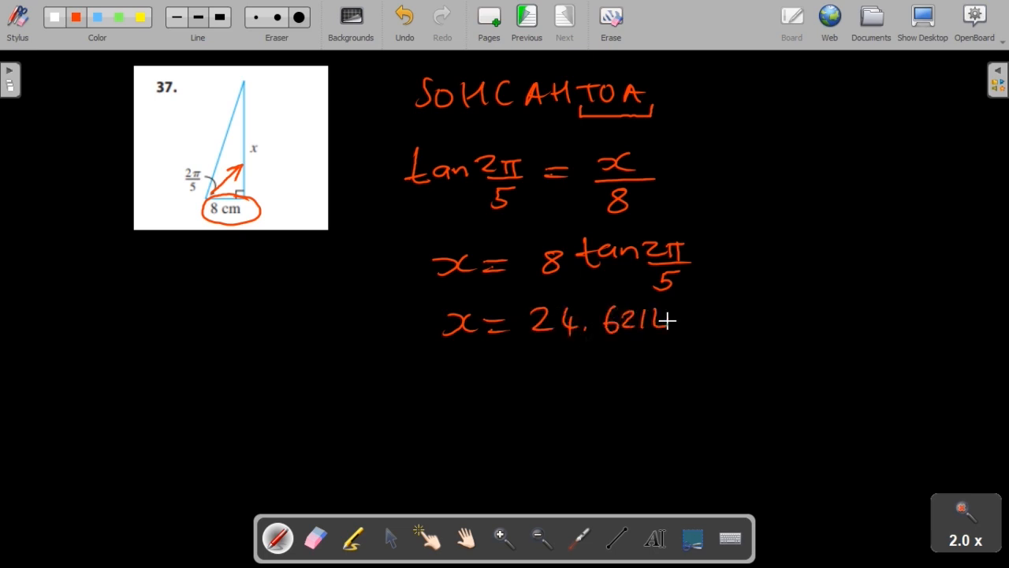